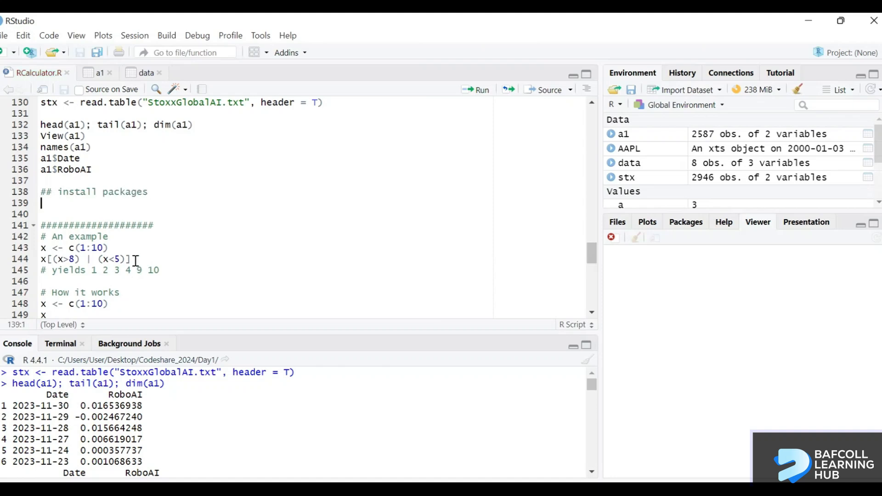
Enter install.packages("devtools") on line 139 and run it to install from CRAN.
{"action": "type", "text": "install.packages("}
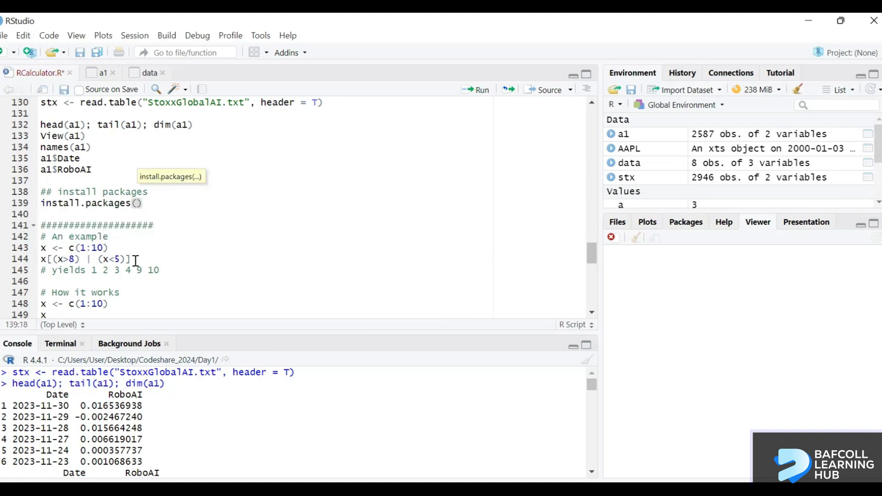
{"action": "type", "text": "\""}
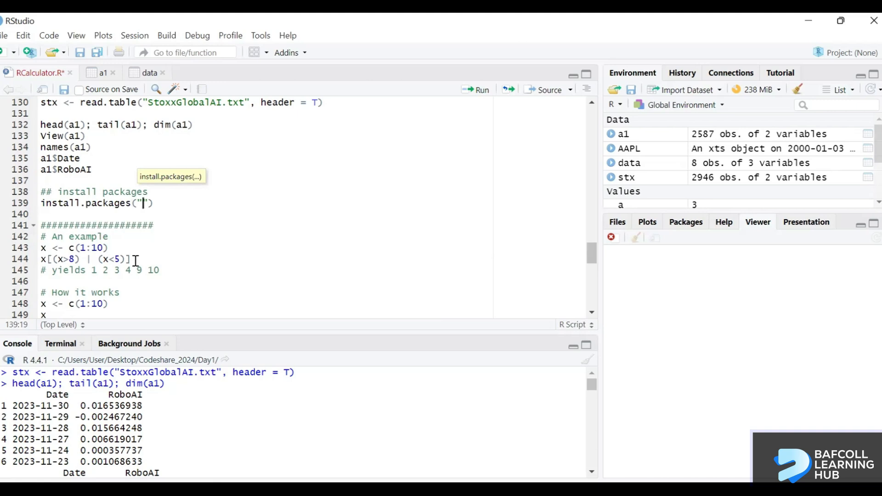
{"action": "type", "text": "de"}
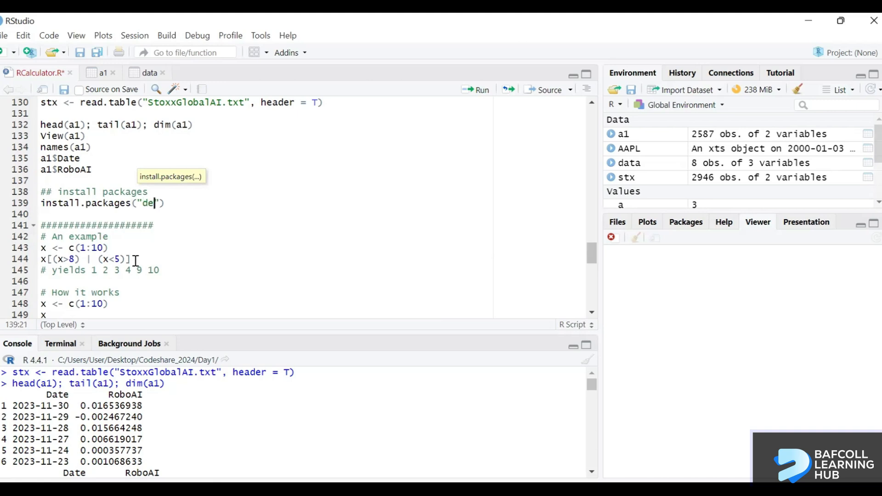
{"action": "type", "text": "vtools"}
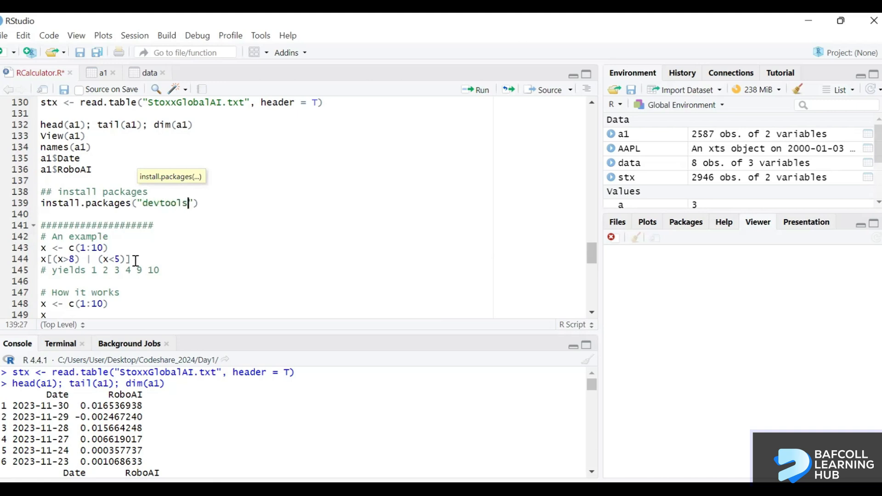
{"action": "left_click", "coordinate": [476, 90]}
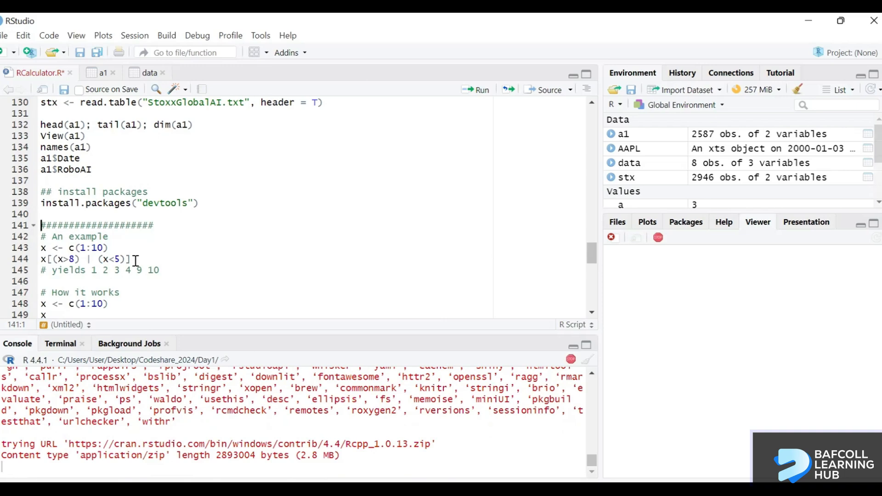
{"action": "mouse_move", "coordinate": [383, 363]}
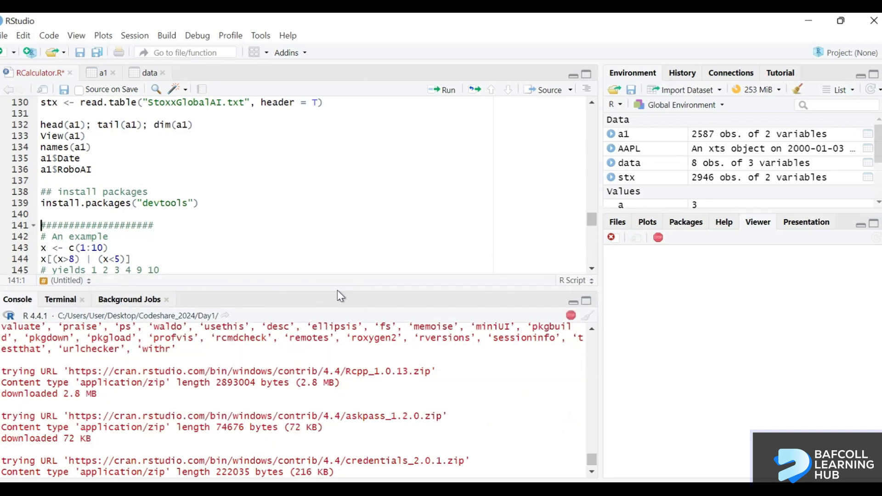
Insert a blank line after the install.packages("devtools") line while dependencies download.
{"action": "left_click", "coordinate": [253, 213]}
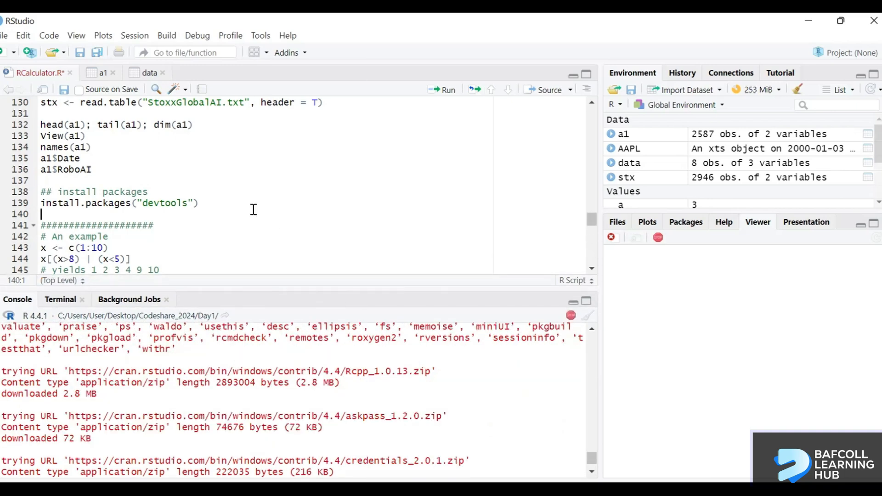
{"action": "left_click", "coordinate": [200, 203]}
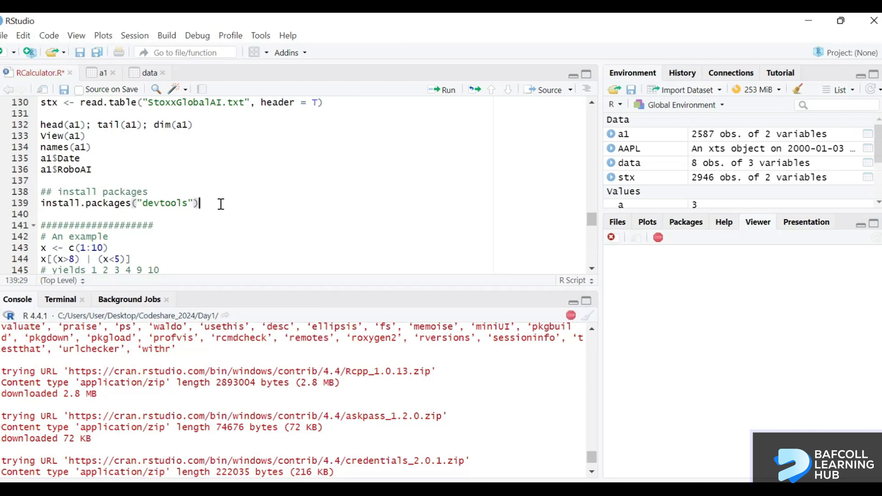
{"action": "key", "text": "Return"}
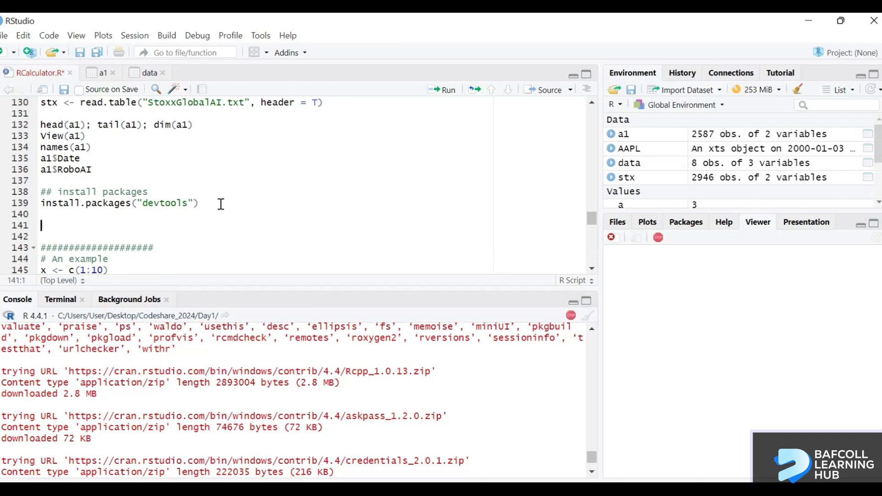
{"action": "mouse_move", "coordinate": [224, 386]}
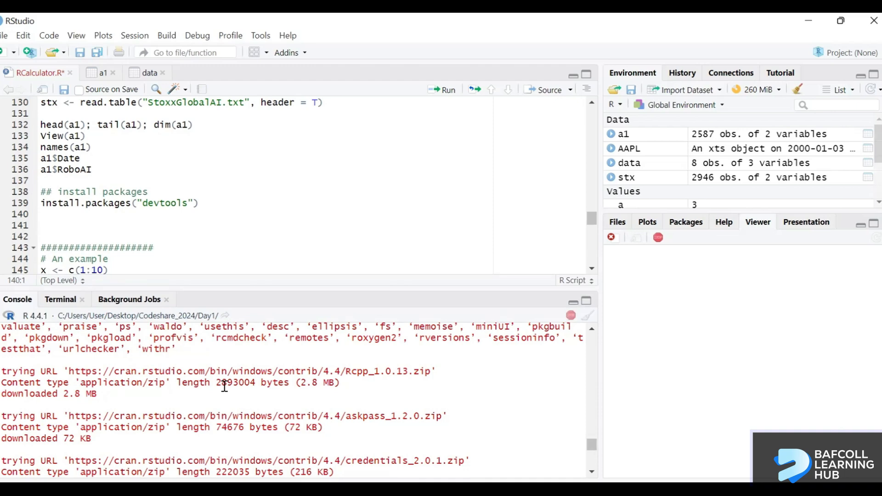
Type requre(devtools) and library(devtools) on lines 140 and 141.
{"action": "type", "text": "requre("}
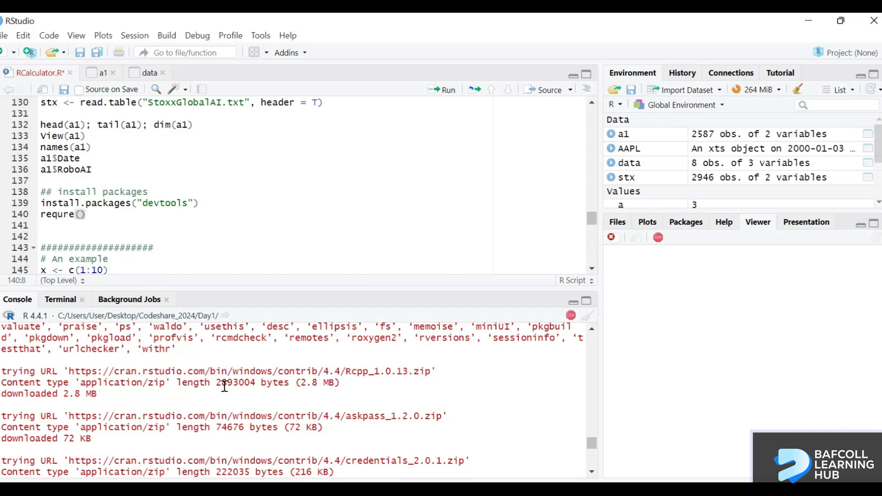
{"action": "type", "text": "devto"}
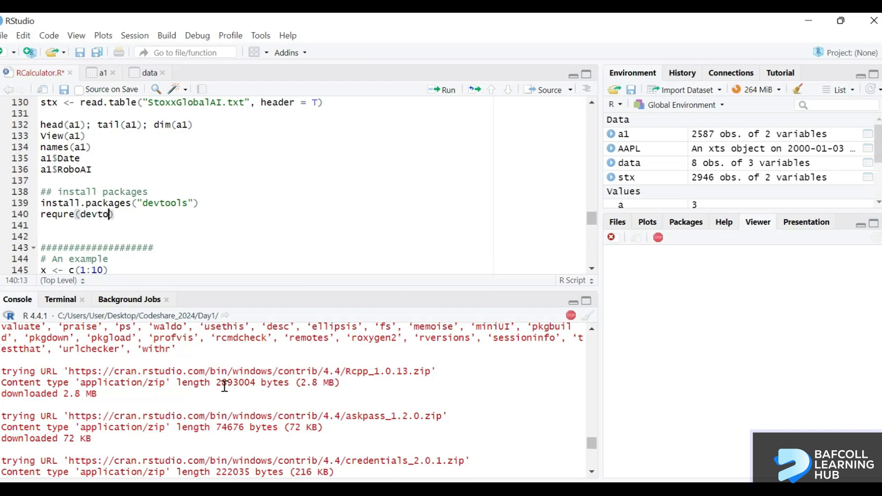
{"action": "type", "text": "ols)"}
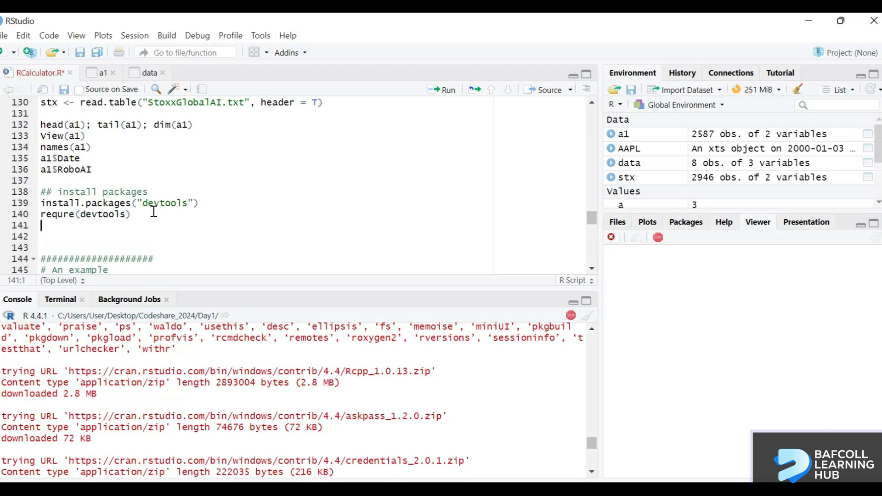
{"action": "type", "text": "library(de)"}
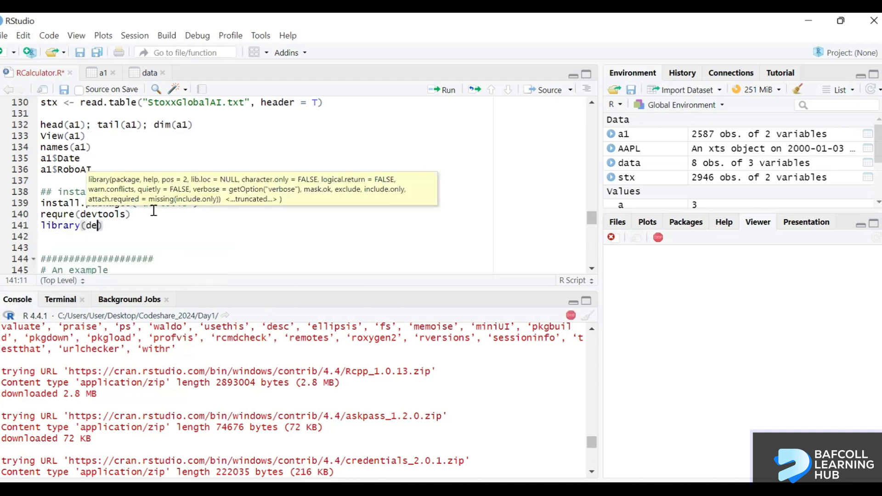
{"action": "type", "text": "vtools"}
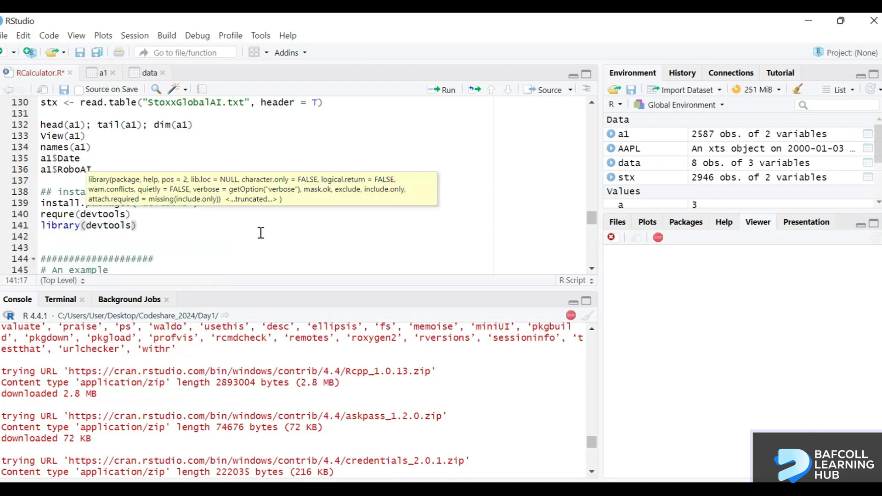
{"action": "mouse_move", "coordinate": [226, 234]}
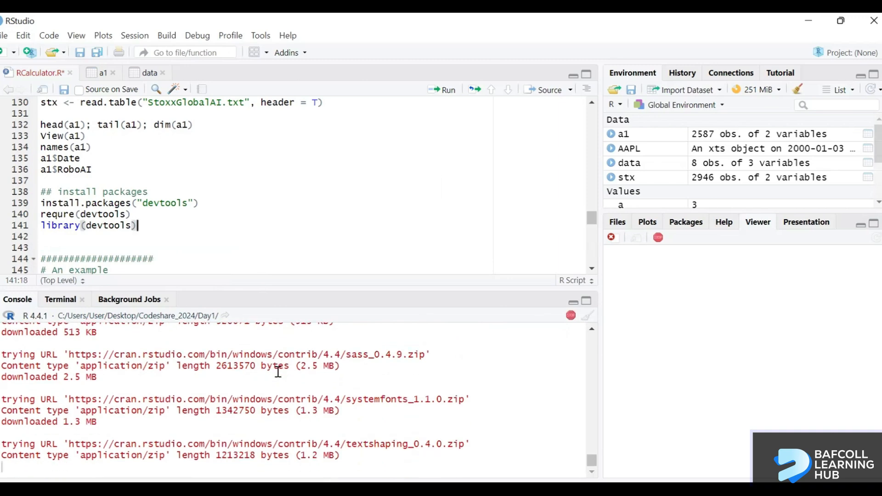
Scroll the editor and close the data viewer tab.
{"action": "scroll", "scroll_direction": "down", "scroll_amount": 3}
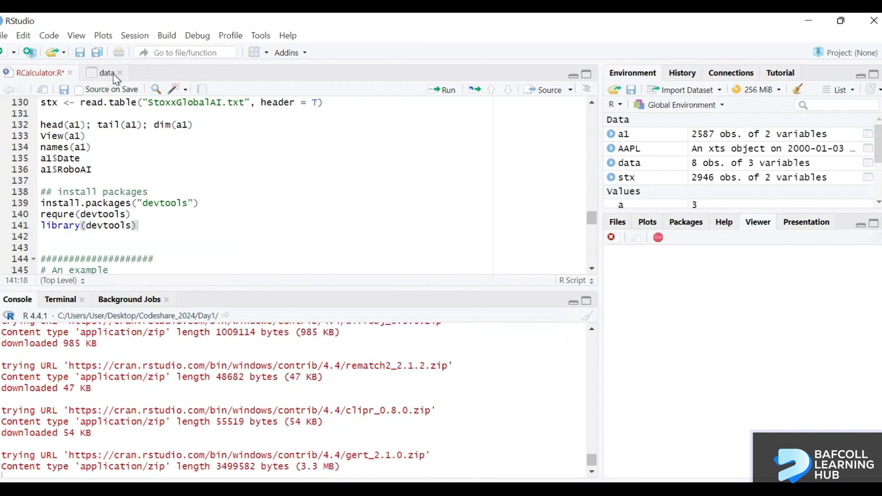
{"action": "left_click", "coordinate": [120, 73]}
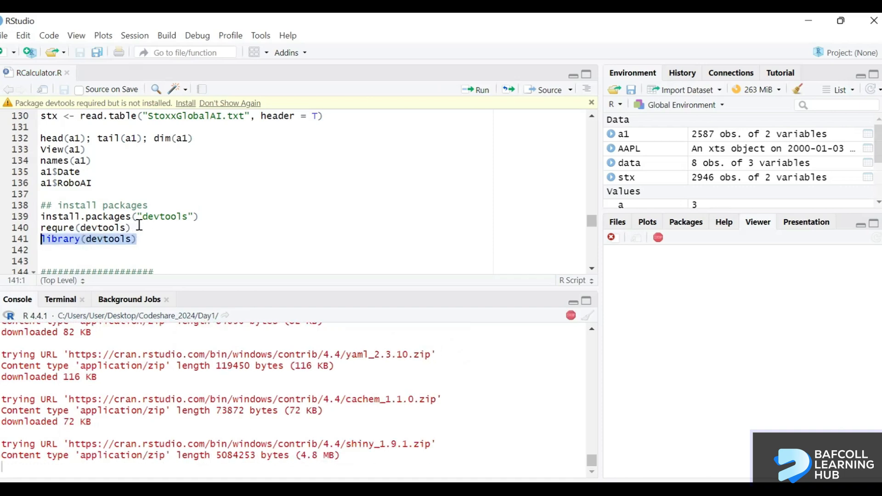
Deselect the library(devtools) line and respond to the devtools-not-installed notice.
{"action": "left_click", "coordinate": [256, 194]}
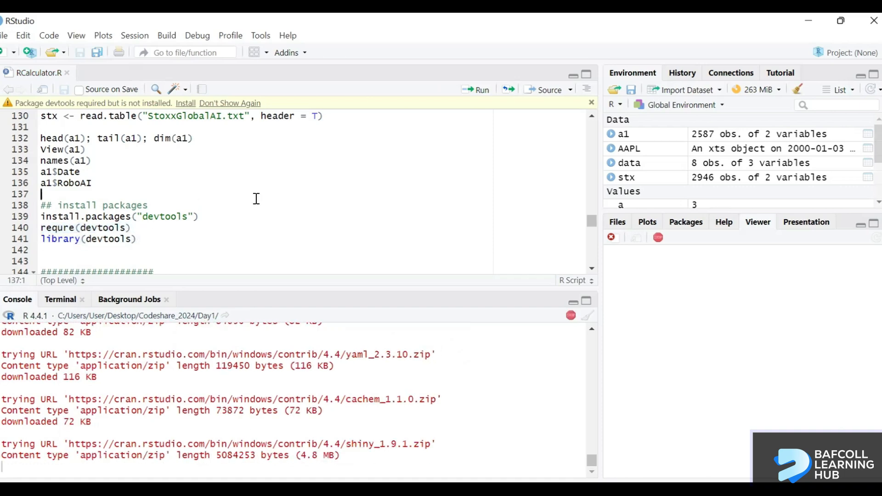
{"action": "mouse_move", "coordinate": [169, 108]}
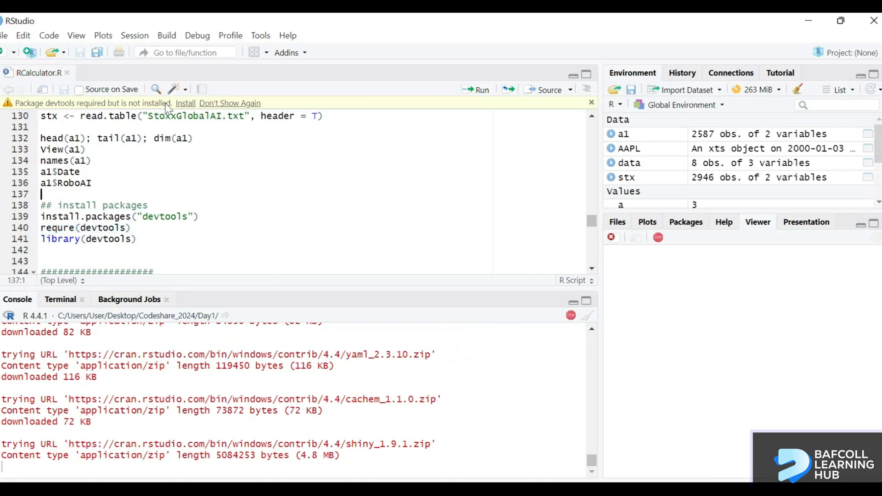
{"action": "mouse_move", "coordinate": [45, 105]}
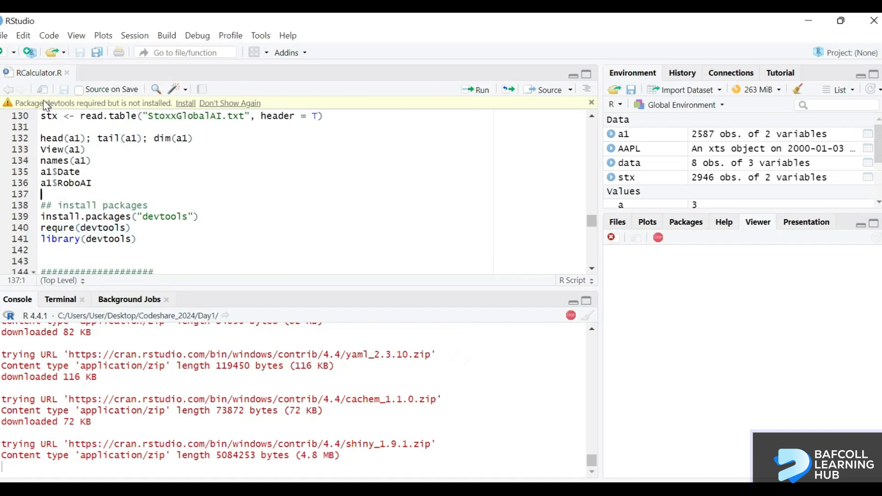
{"action": "mouse_move", "coordinate": [122, 108]}
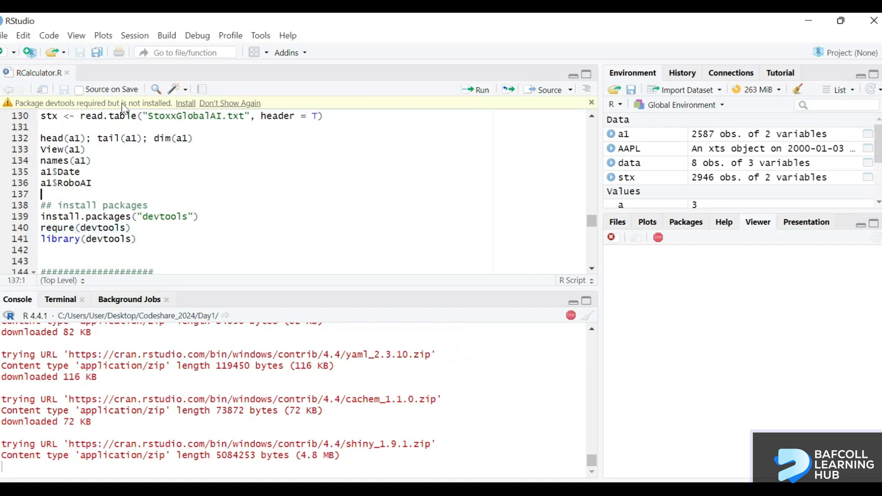
{"action": "mouse_move", "coordinate": [60, 108]}
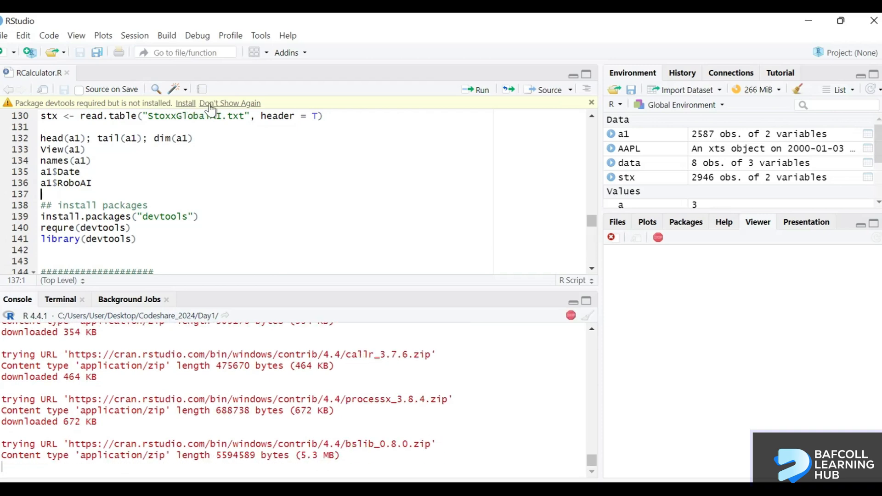
{"action": "mouse_move", "coordinate": [276, 196]}
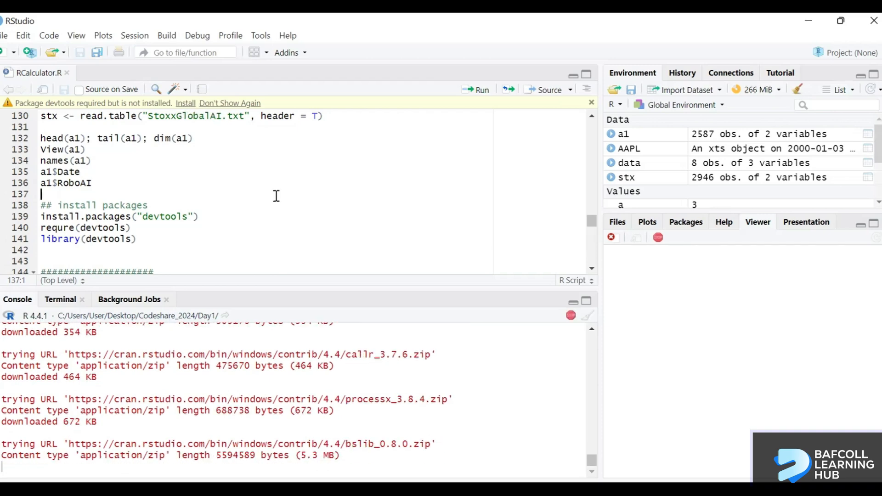
{"action": "mouse_move", "coordinate": [303, 248]}
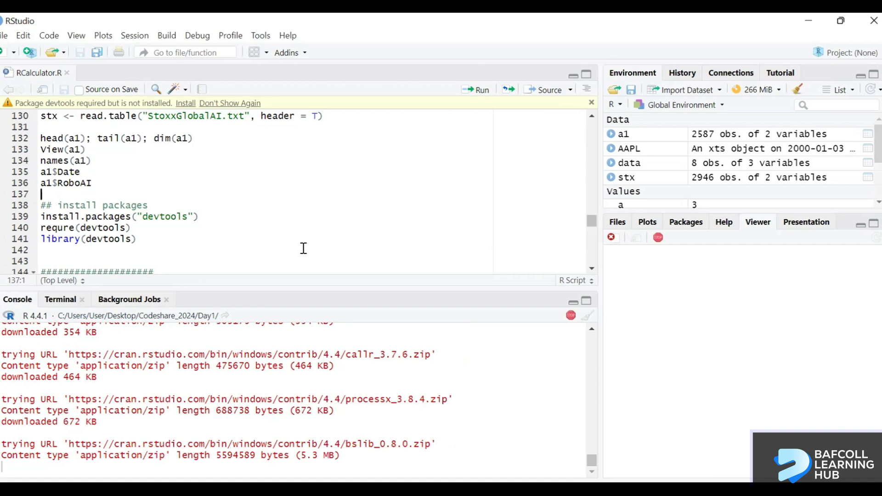
{"action": "mouse_move", "coordinate": [184, 100]}
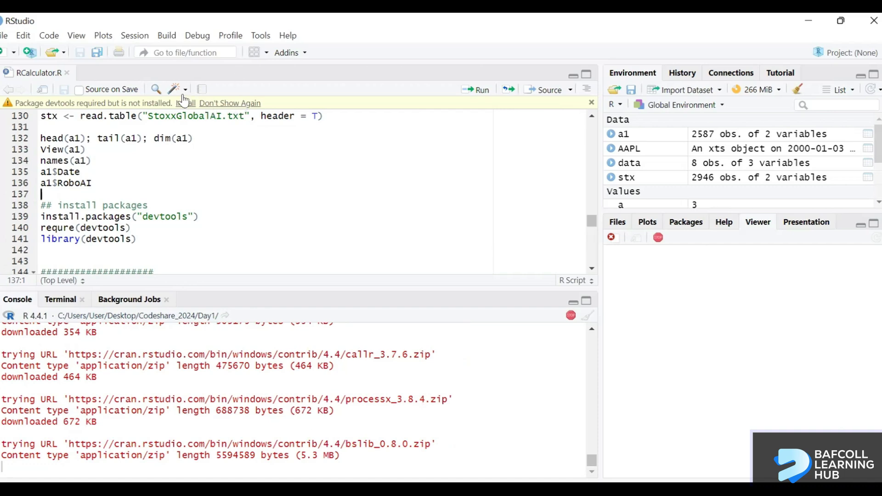
{"action": "left_click", "coordinate": [591, 103]}
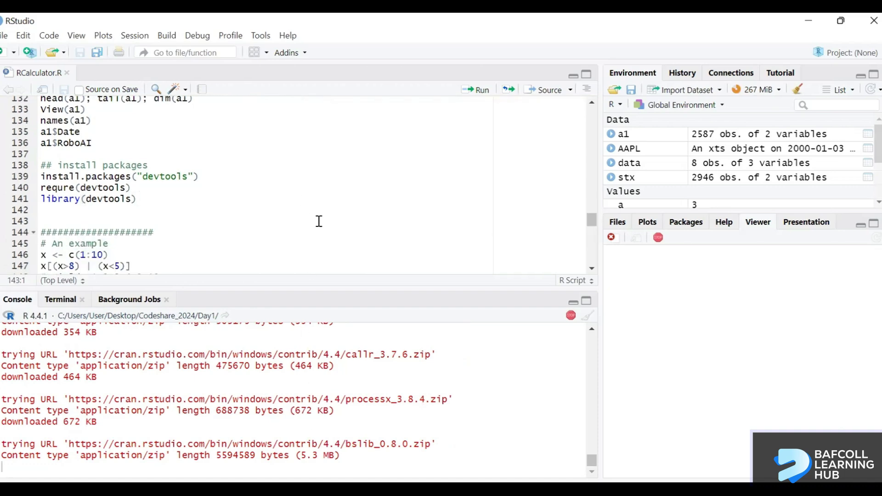
Place the cursor at the end of the library(devtools) line during unpacking.
{"action": "left_click", "coordinate": [42, 221]}
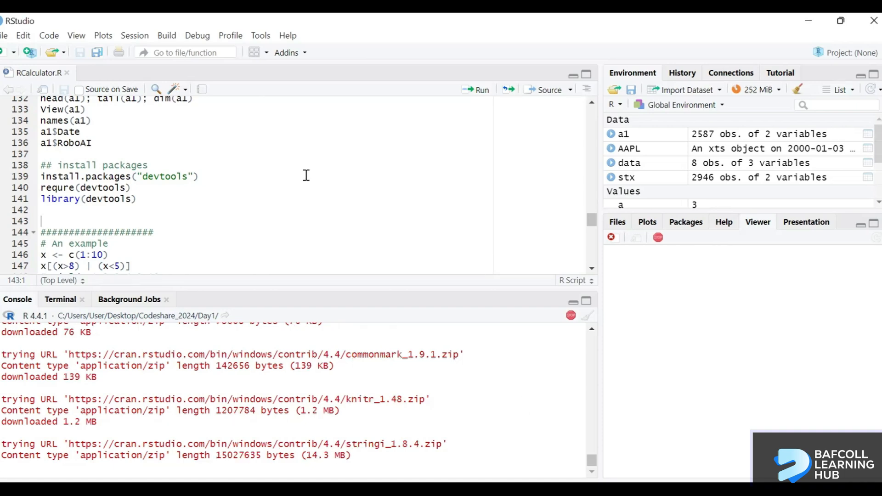
{"action": "left_click", "coordinate": [41, 210]}
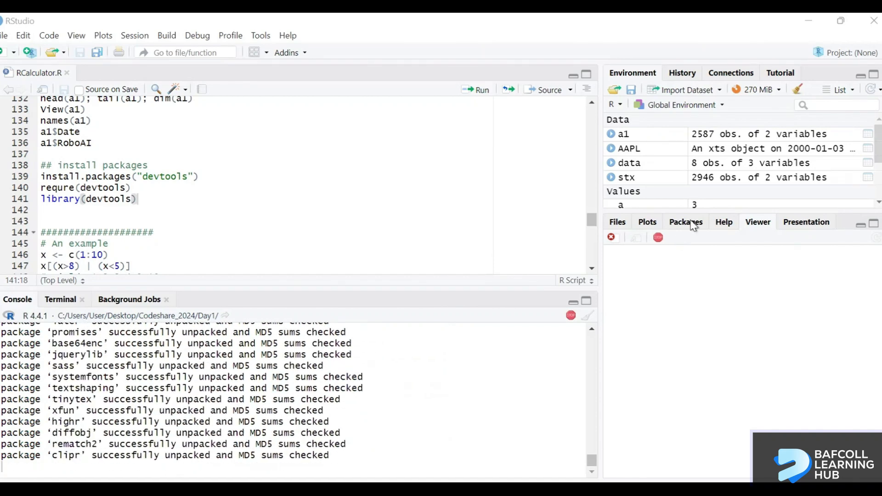
Show the installed packages list and add '#from CRAN' and '##from GitHub' comments.
{"action": "left_click", "coordinate": [685, 221]}
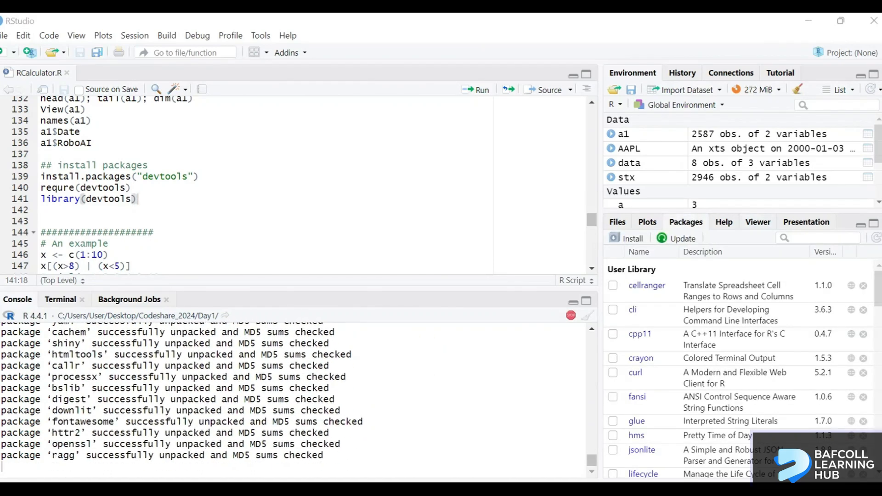
{"action": "type", "text": "#from CRAN"}
{"action": "left_click", "coordinate": [266, 221]}
{"action": "type", "text": "##from Git"}
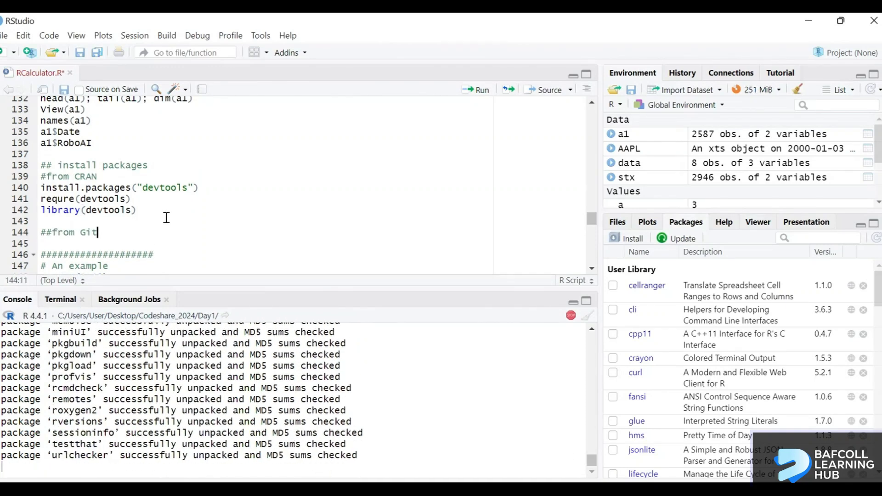
{"action": "type", "text": "Hub"}
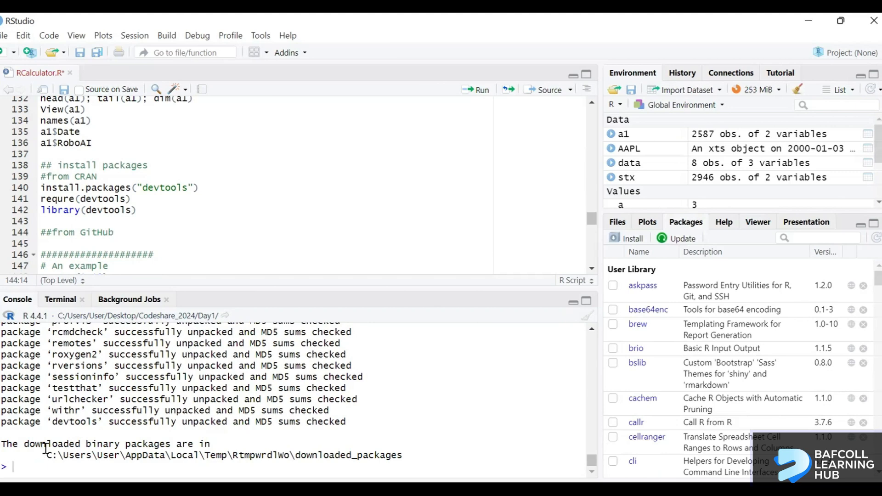
{"action": "mouse_move", "coordinate": [365, 406]}
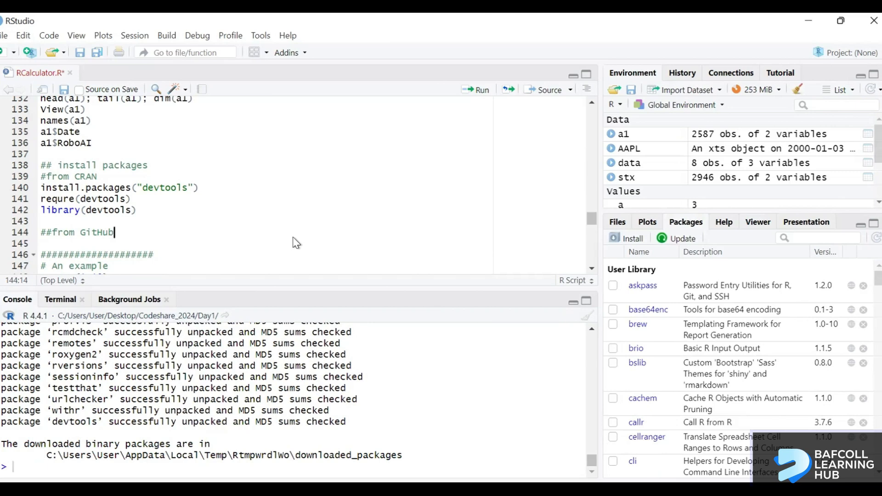
{"action": "mouse_move", "coordinate": [155, 203]}
{"action": "type", "text": "i"}
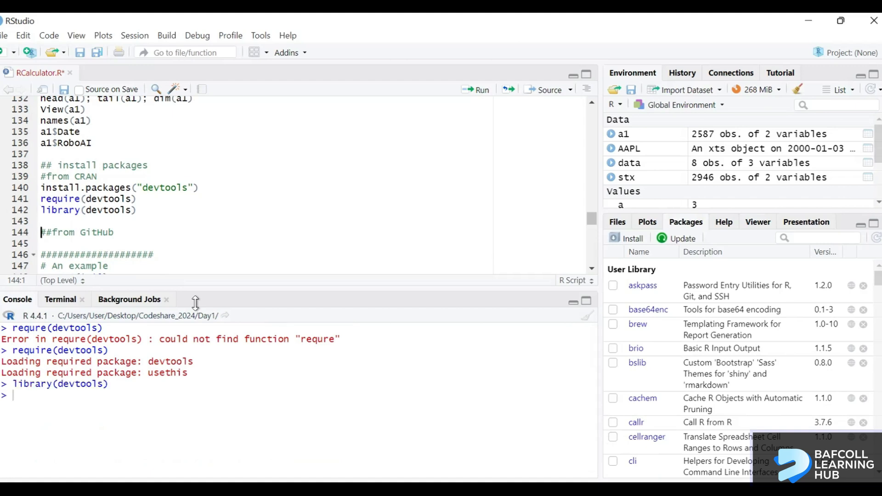
Click into the script below the ##from GitHub comment.
{"action": "left_click", "coordinate": [115, 233]}
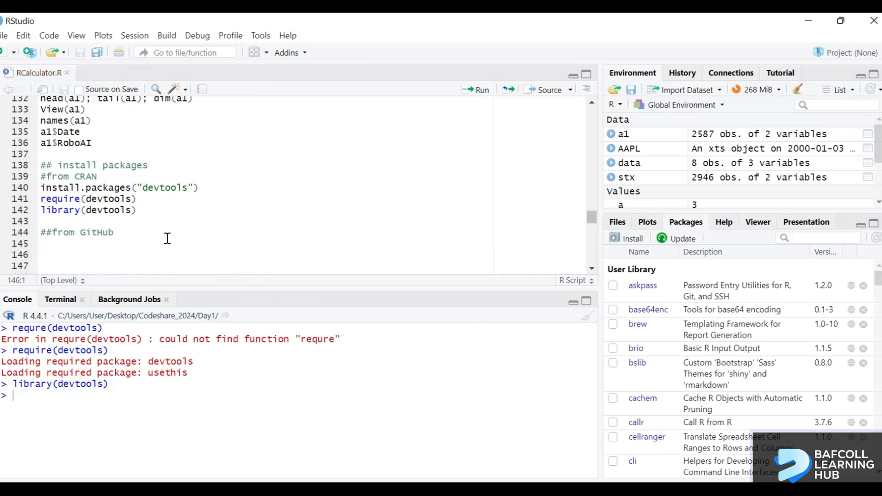
Type install_git("username/packageName") and correct the function name to install_github.
{"action": "type", "text": "install_"}
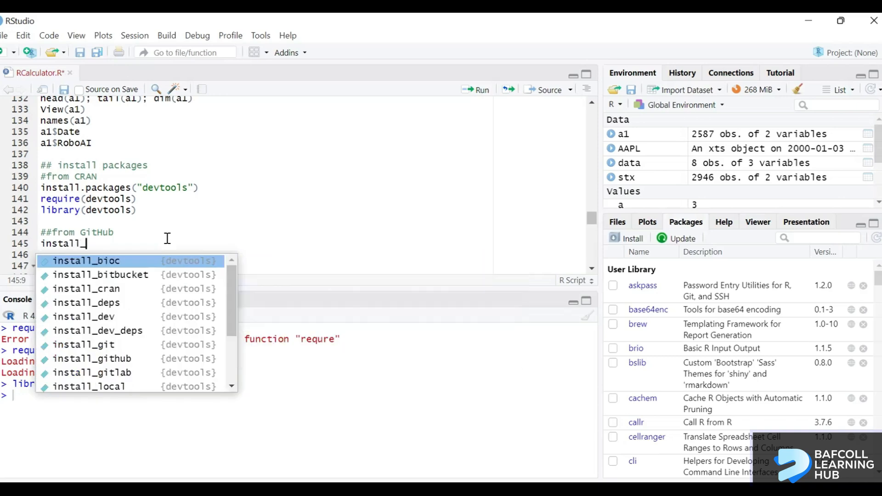
{"action": "type", "text": "git("}
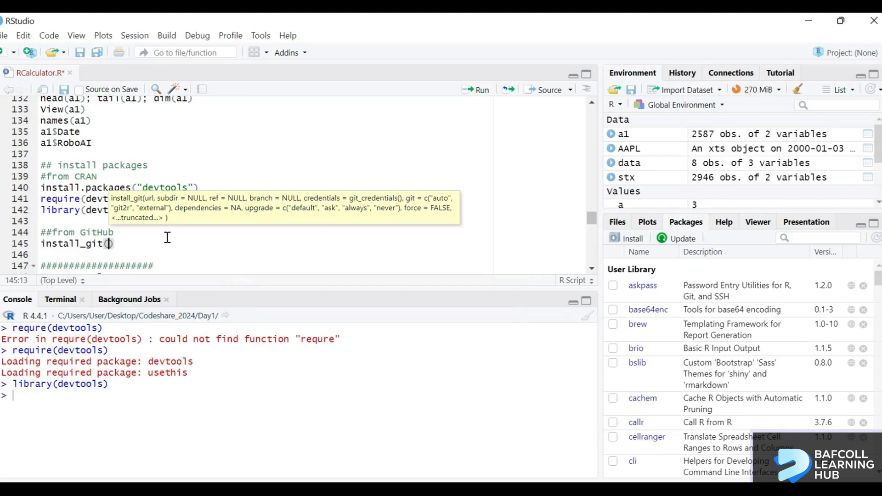
{"action": "type", "text": "\"\""}
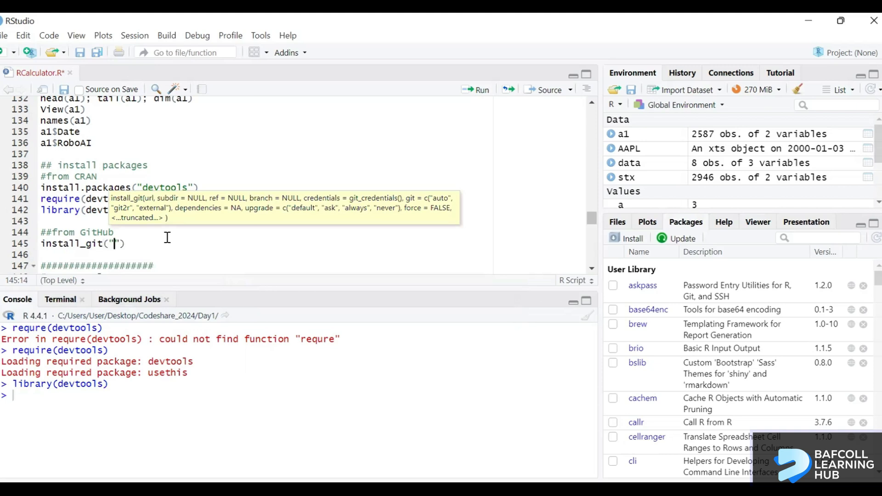
{"action": "type", "text": "username"}
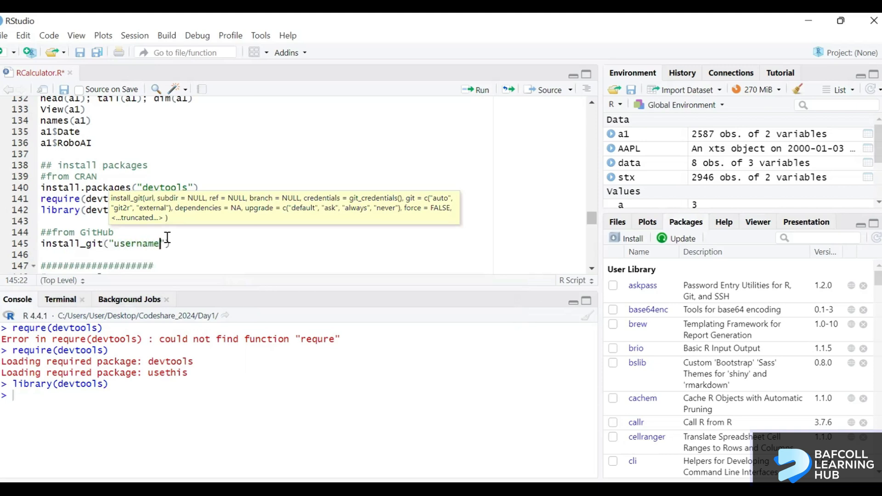
{"action": "type", "text": "/"}
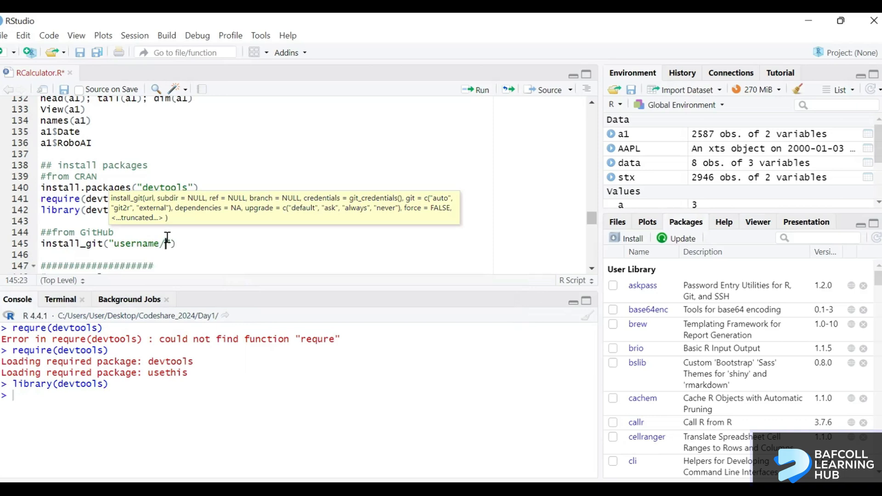
{"action": "type", "text": "nae"}
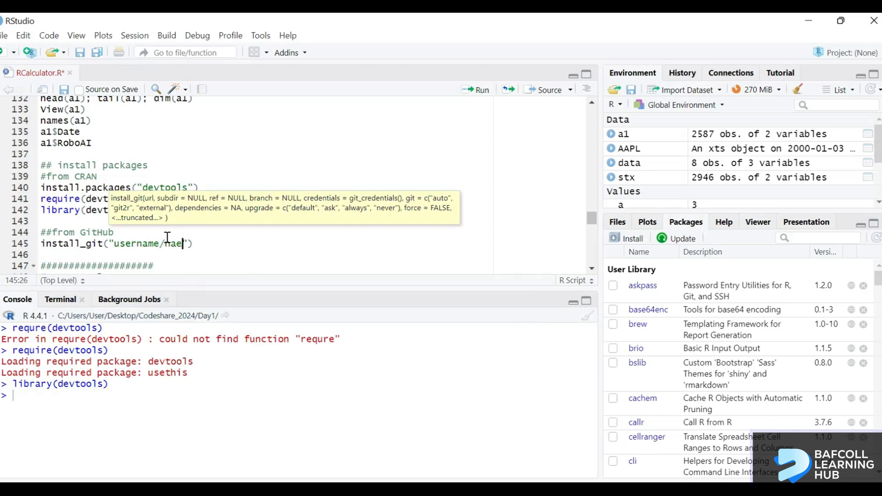
{"action": "type", "text": "pac"}
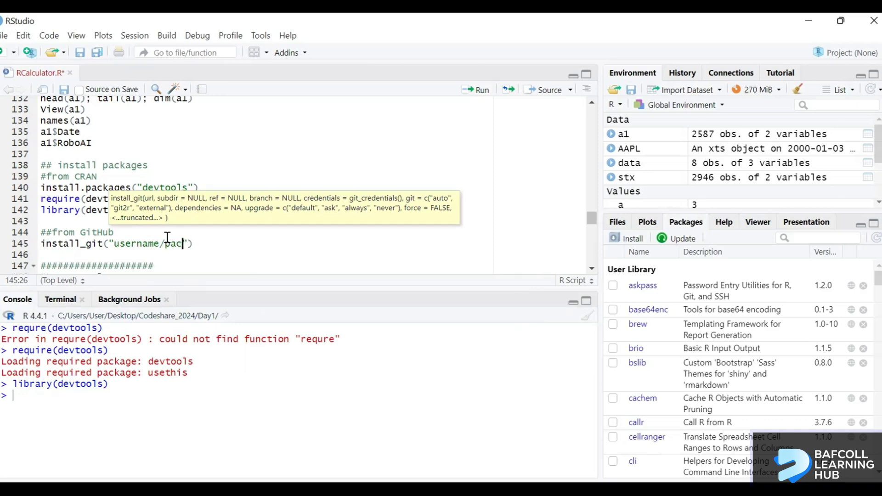
{"action": "type", "text": "packageName"}
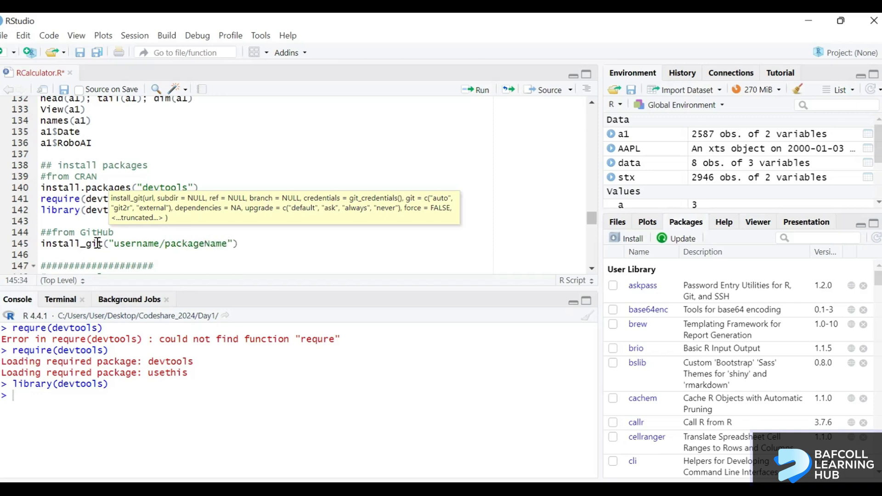
{"action": "left_click", "coordinate": [101, 243]}
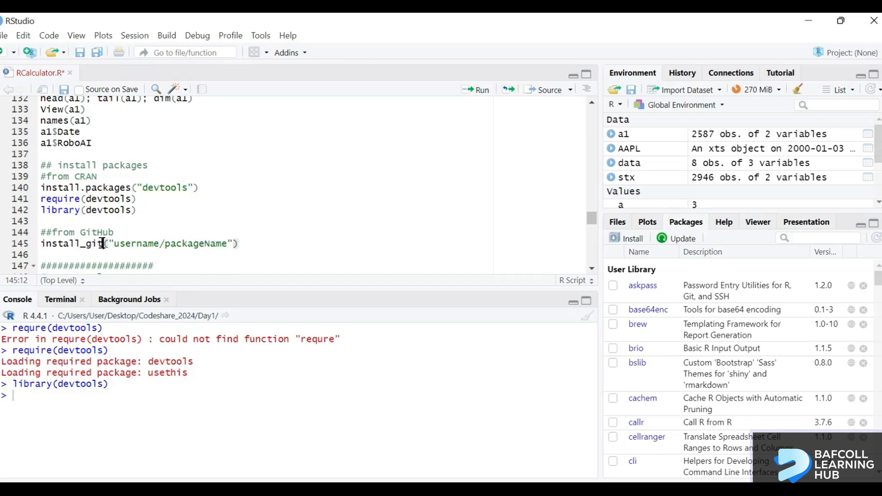
{"action": "type", "text": "hub"}
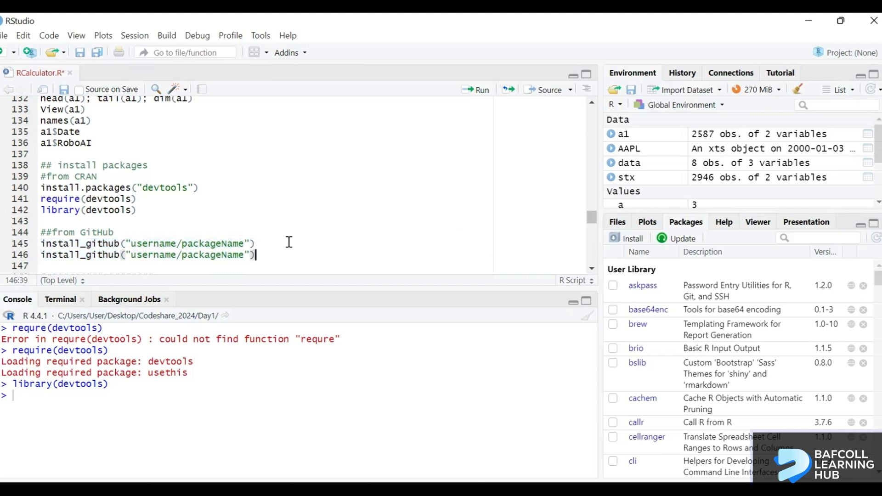
Add # before the first install_github template line, scroll, and click the second line.
{"action": "left_click", "coordinate": [45, 244]}
{"action": "type", "text": "#"}
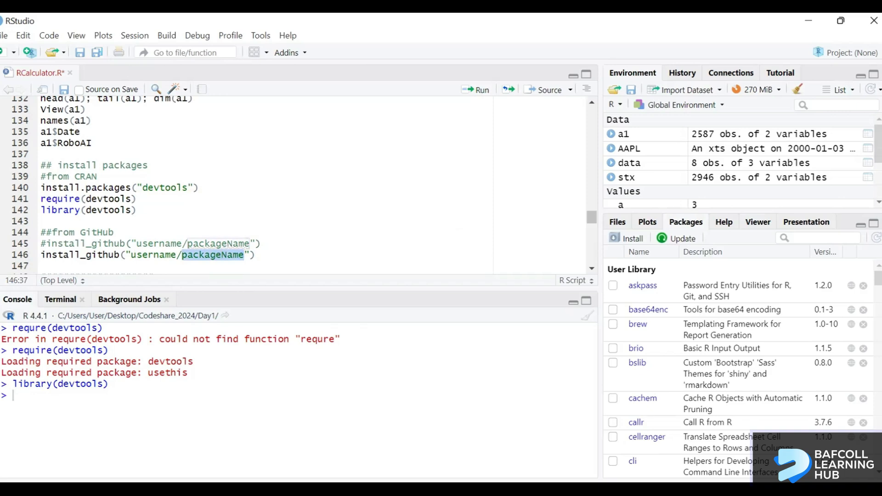
{"action": "scroll", "scroll_direction": "down", "scroll_amount": 3}
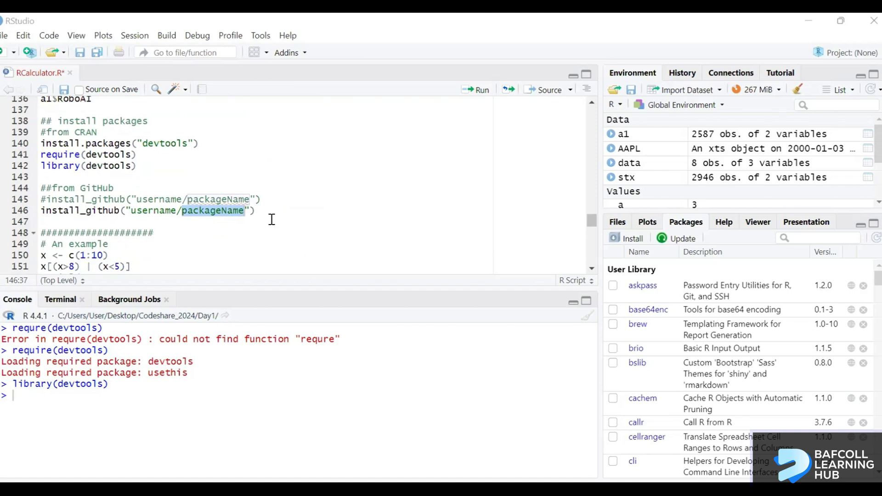
{"action": "left_click", "coordinate": [257, 210]}
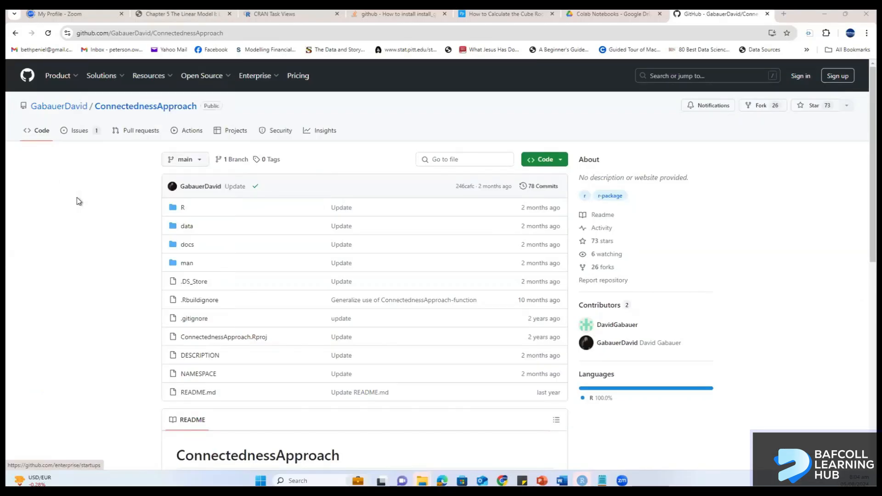
{"action": "mouse_move", "coordinate": [204, 115]}
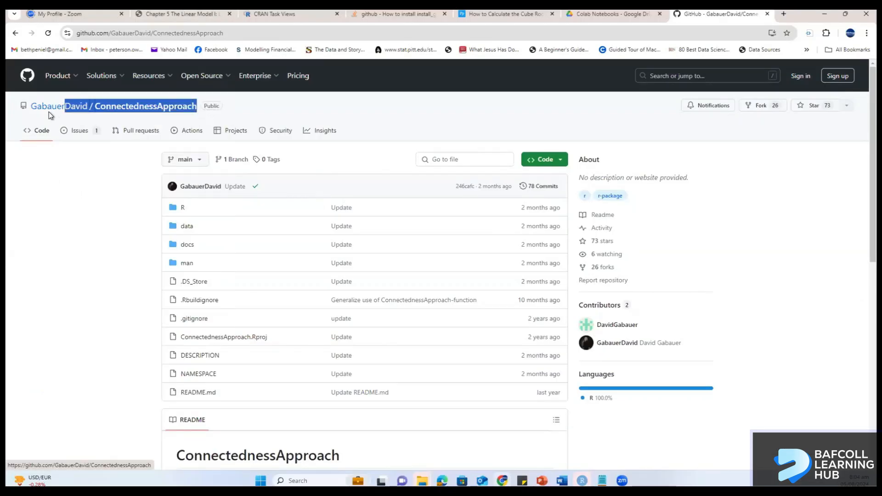
{"action": "mouse_move", "coordinate": [60, 106]}
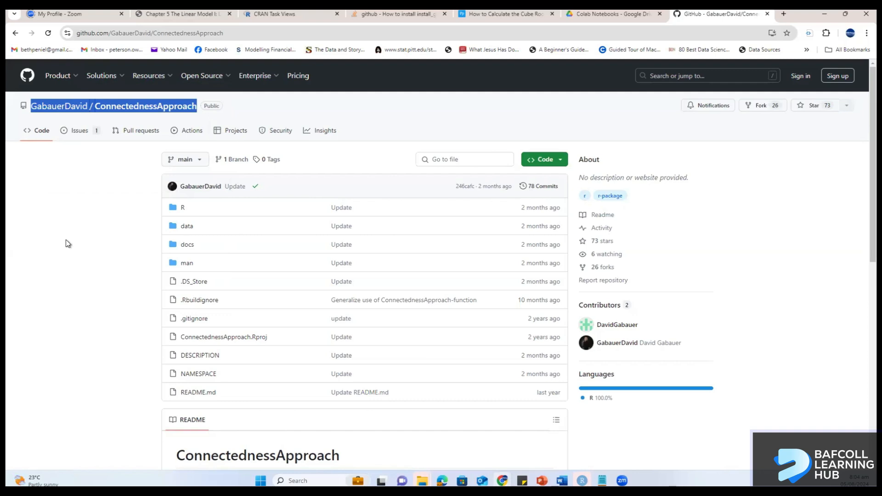
{"action": "mouse_move", "coordinate": [155, 170]}
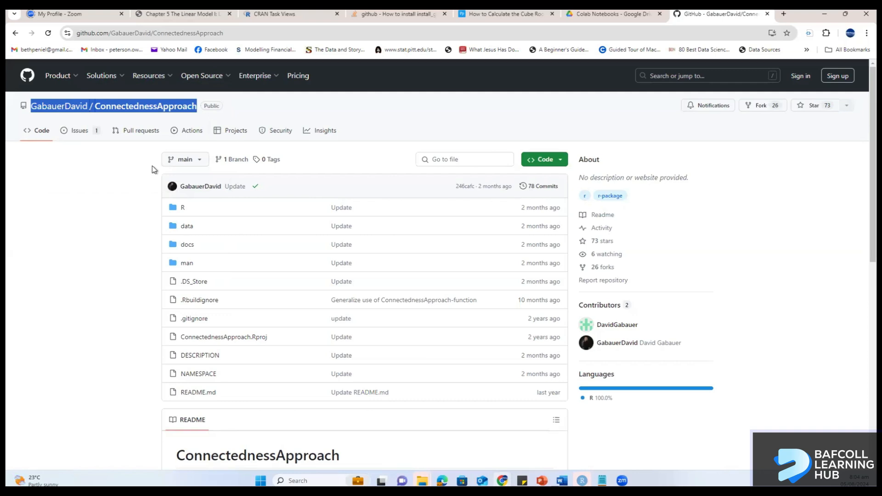
{"action": "mouse_move", "coordinate": [119, 108]}
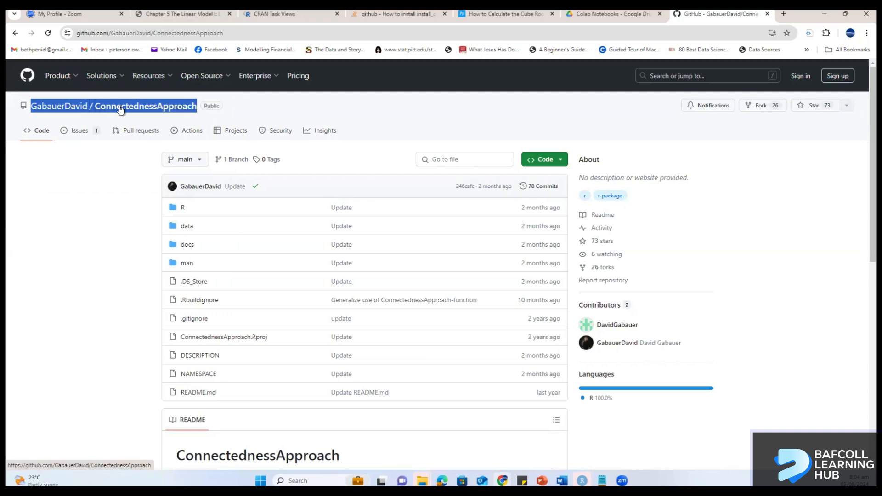
{"action": "mouse_move", "coordinate": [146, 105]}
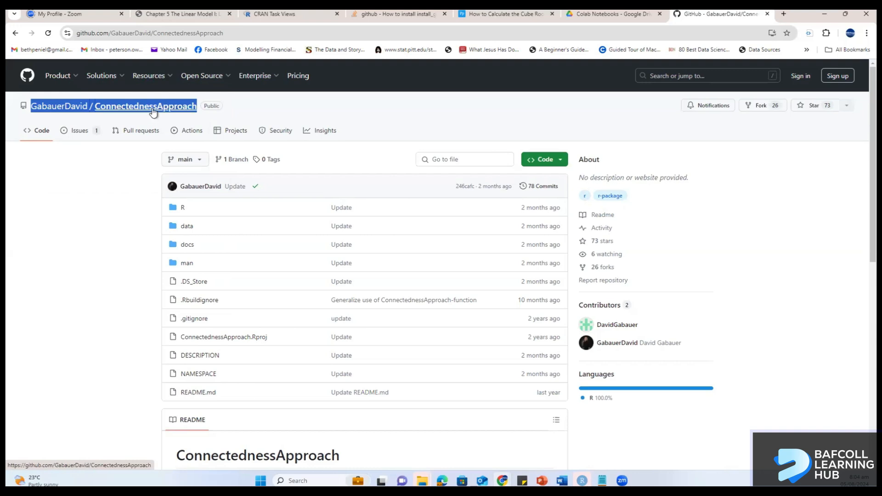
{"action": "mouse_move", "coordinate": [59, 106]}
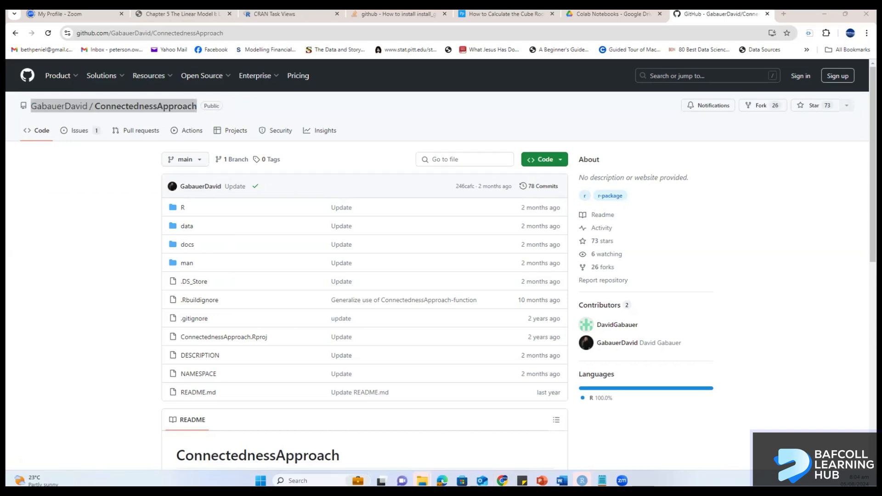
{"action": "mouse_move", "coordinate": [359, 153]}
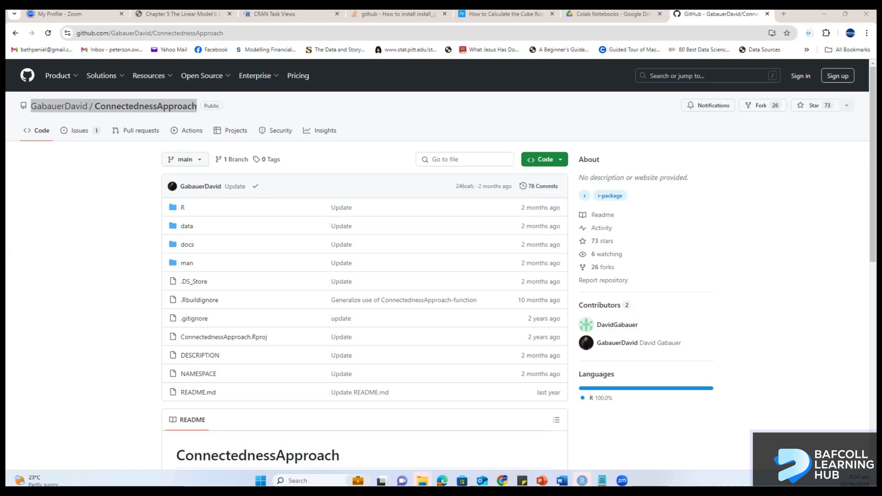
Return to the R script in RStudio after copying GabauerDavid/ConnectednessApproach.
{"action": "left_click", "coordinate": [581, 481]}
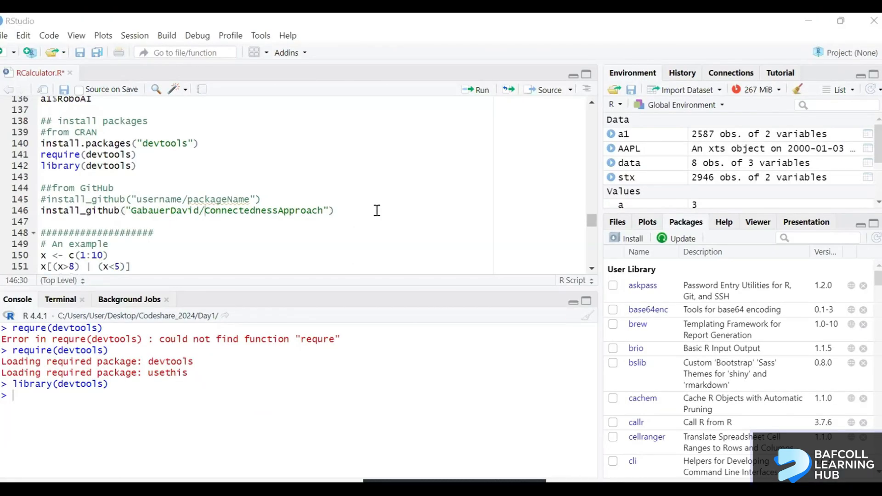
Run install_github("GabauerDavid/ConnectednessApproach") from the script.
{"action": "left_click", "coordinate": [335, 211]}
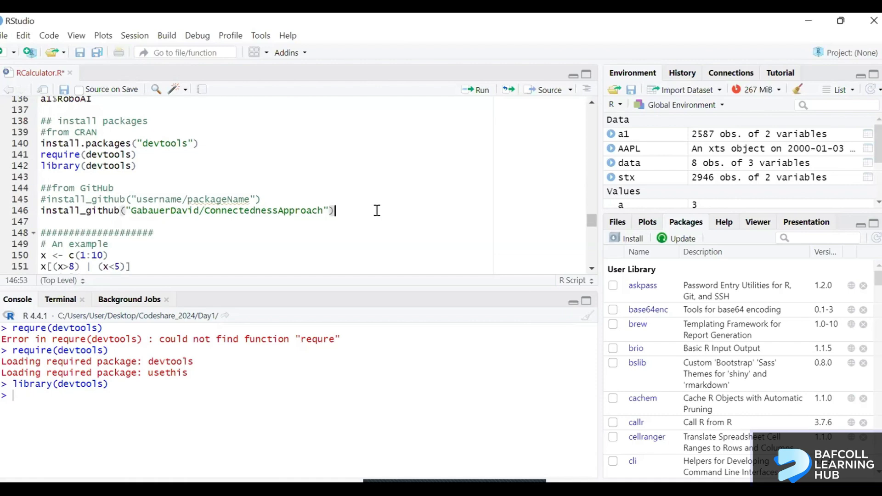
{"action": "left_click", "coordinate": [479, 90]}
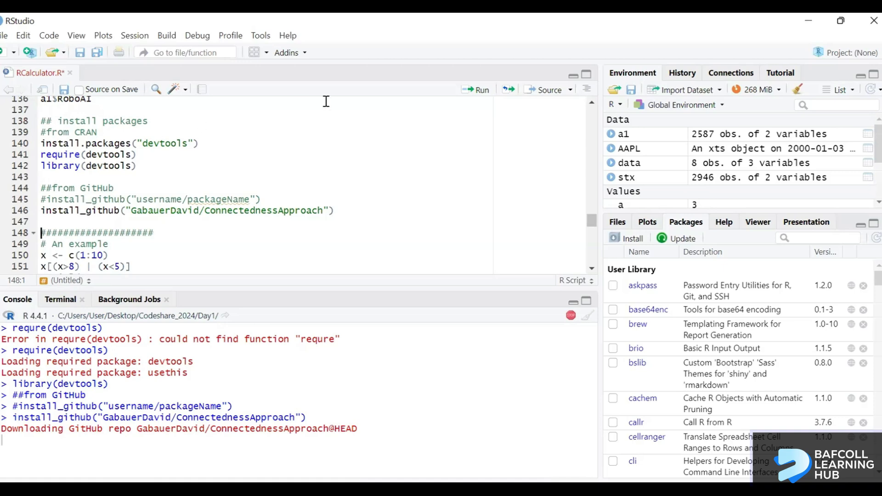
{"action": "mouse_move", "coordinate": [211, 228]}
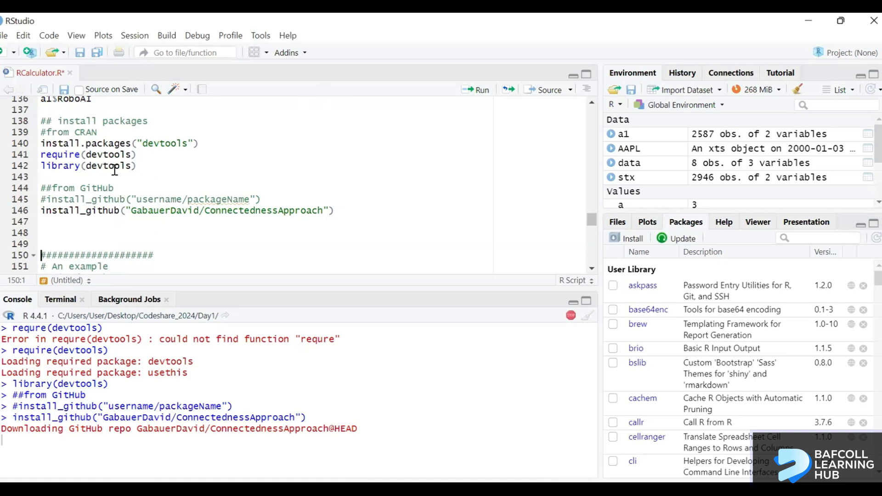
Add require(ConnectednessApproach) below the GitHub install and rerun it.
{"action": "type", "text": "require("}
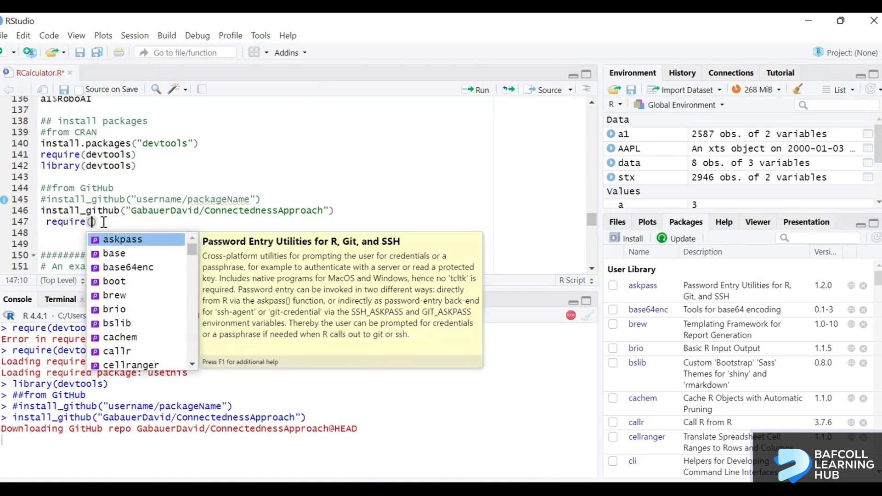
{"action": "type", "text": "ConnectednessApproach"}
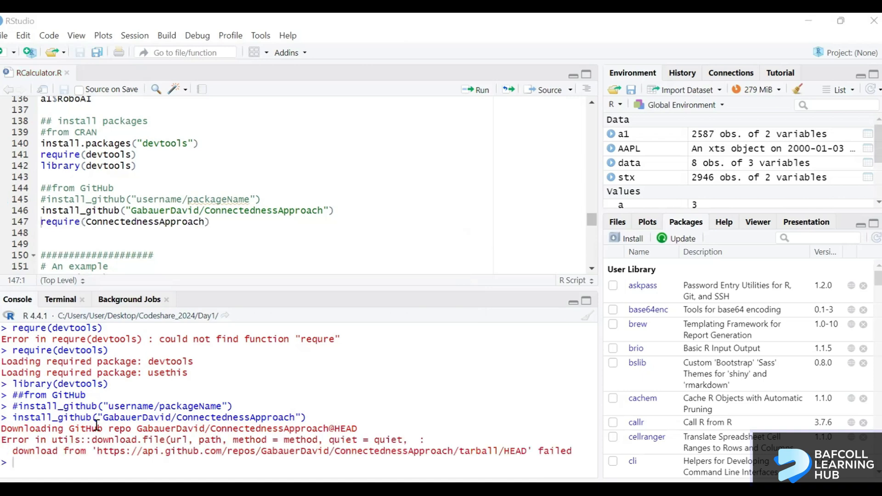
{"action": "mouse_move", "coordinate": [309, 222]}
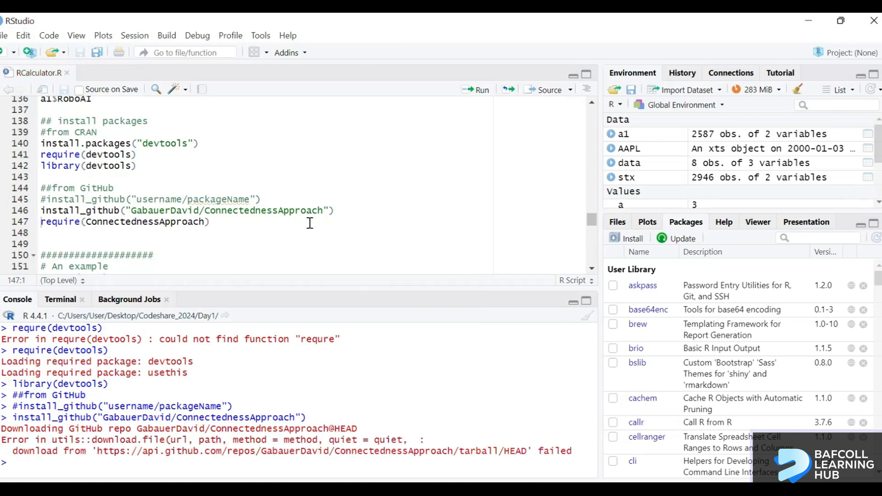
{"action": "mouse_move", "coordinate": [463, 353]}
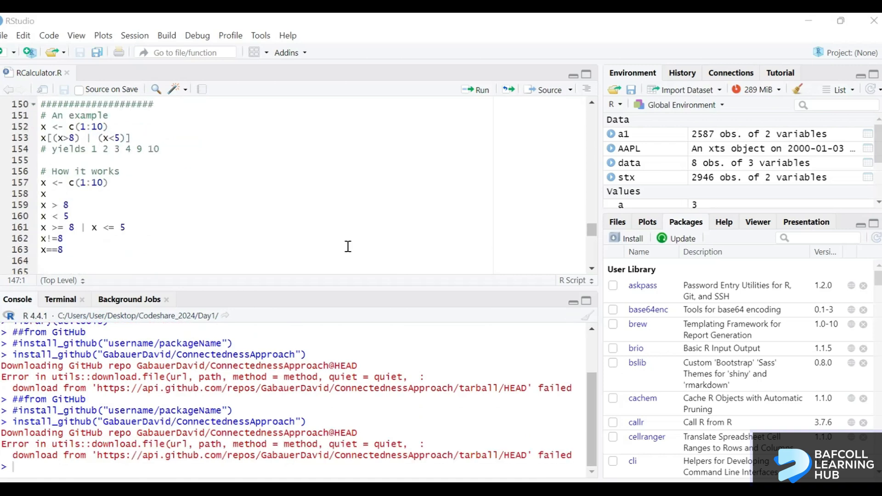
{"action": "scroll", "scroll_direction": "up", "scroll_amount": 3}
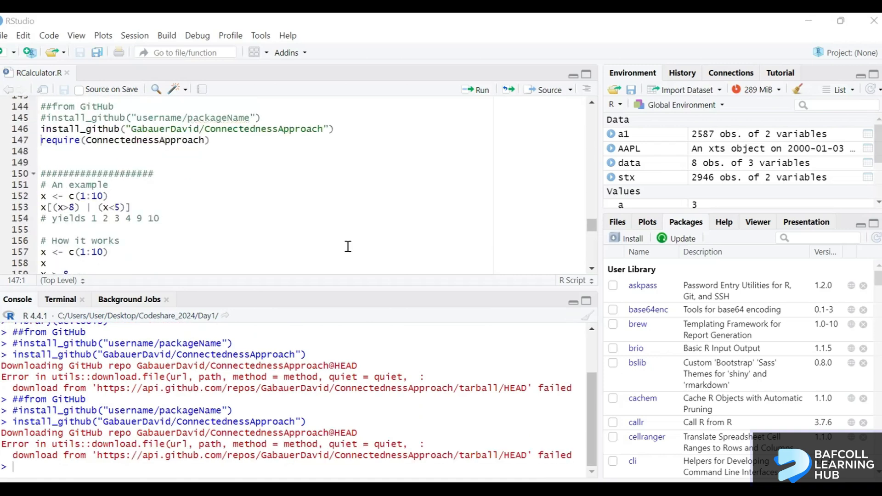
{"action": "mouse_move", "coordinate": [343, 144]}
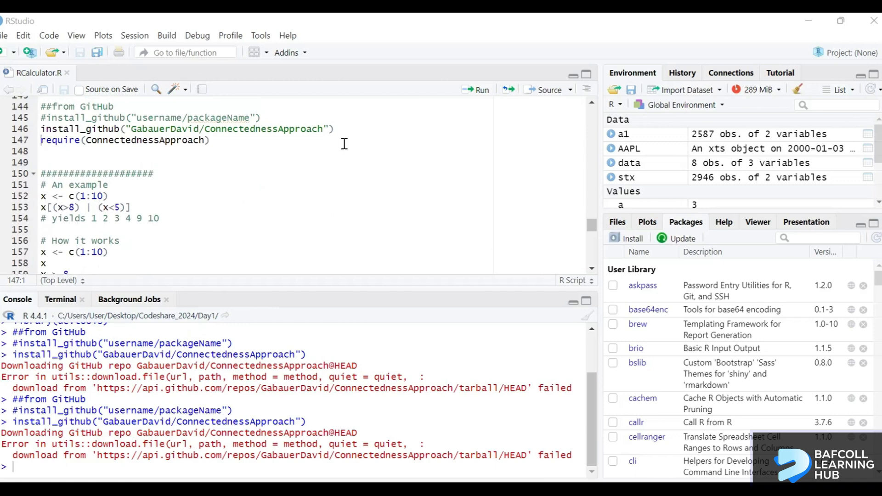
{"action": "mouse_move", "coordinate": [611, 218]}
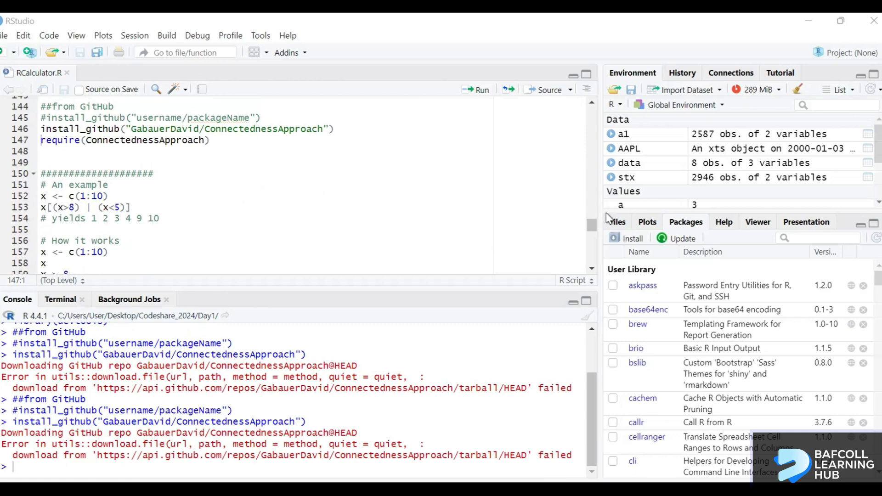
{"action": "mouse_move", "coordinate": [604, 211]}
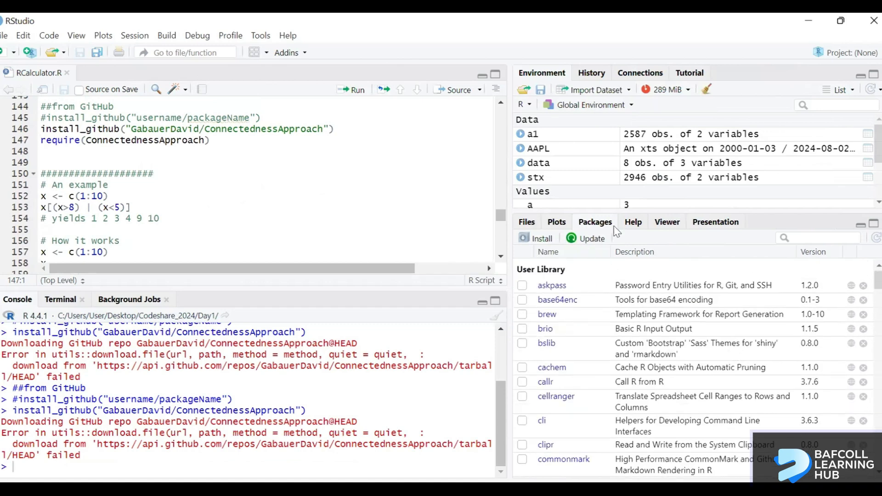
{"action": "mouse_move", "coordinate": [581, 364]}
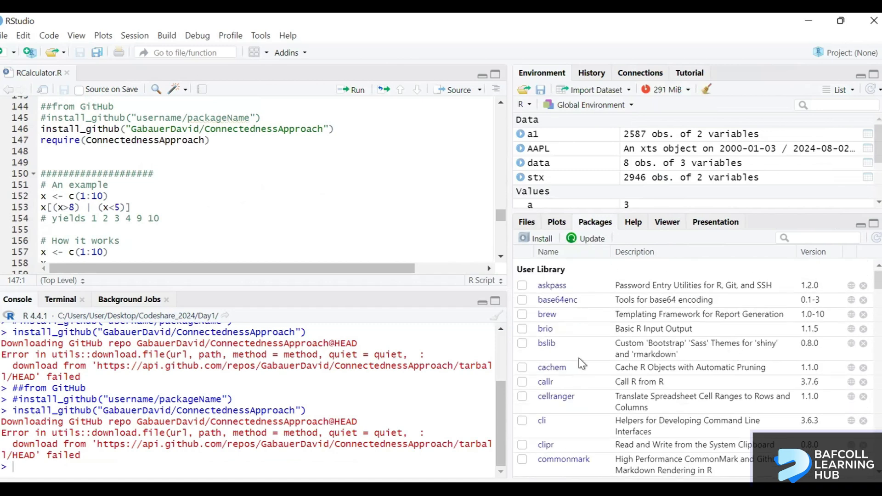
Tick the boot package under System Library in the Packages pane.
{"action": "scroll", "scroll_direction": "down", "scroll_amount": 3}
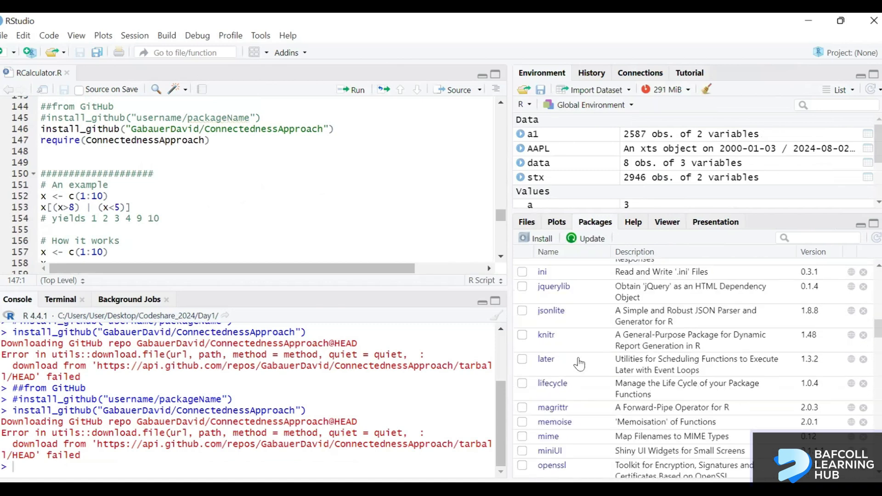
{"action": "scroll", "scroll_direction": "down", "scroll_amount": 3}
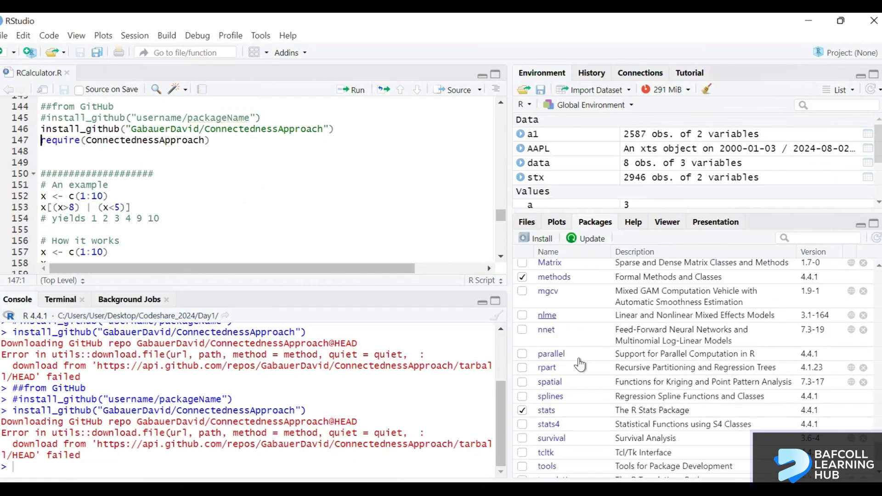
{"action": "scroll", "scroll_direction": "up", "scroll_amount": 3}
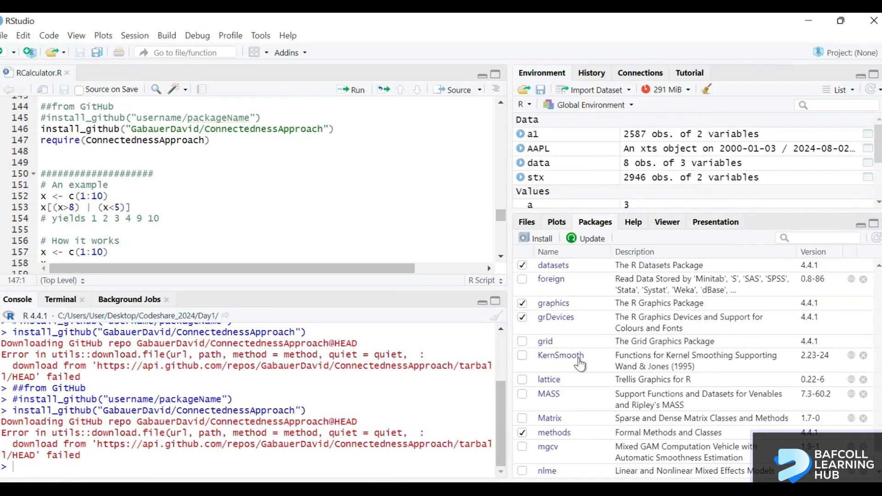
{"action": "scroll", "scroll_direction": "down", "scroll_amount": 3}
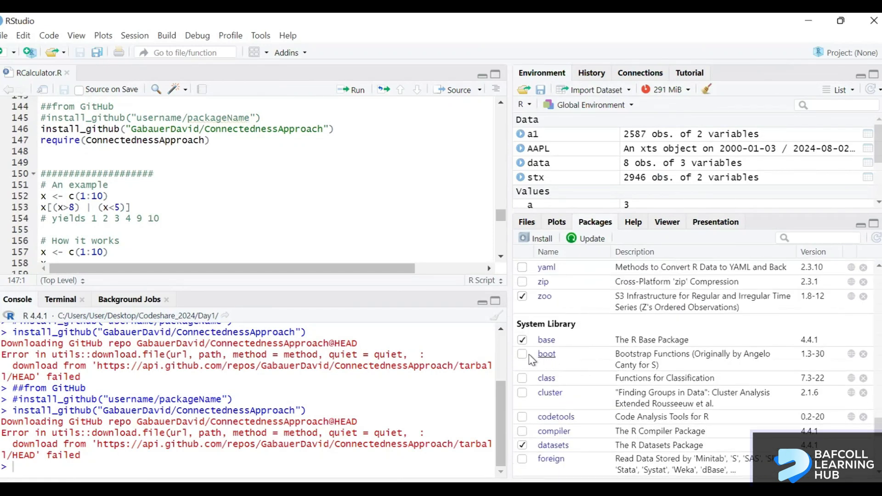
{"action": "left_click", "coordinate": [522, 354]}
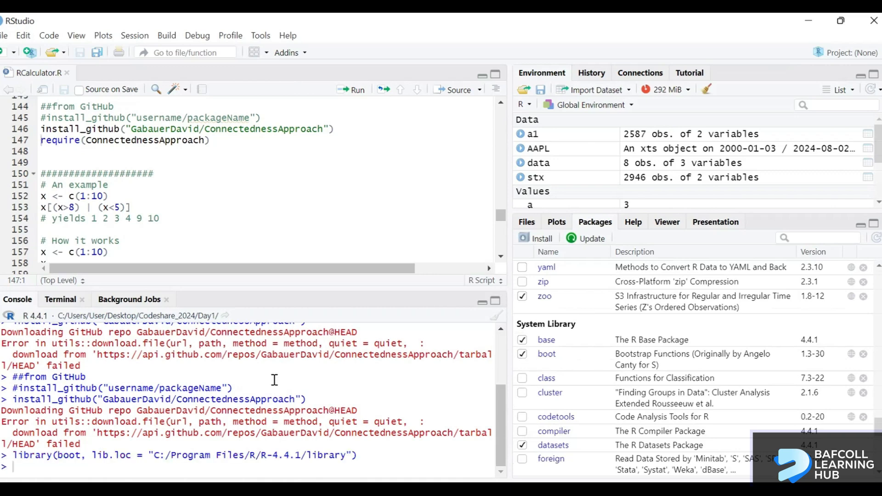
{"action": "mouse_move", "coordinate": [702, 399]}
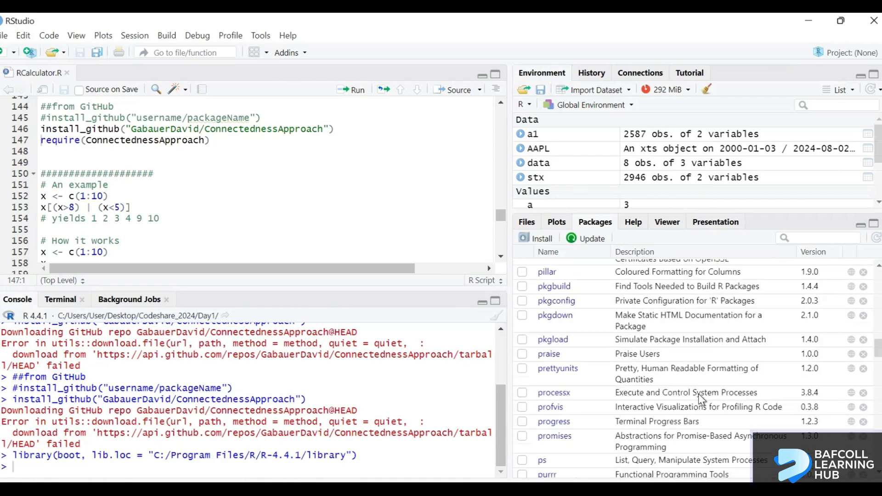
{"action": "scroll", "scroll_direction": "up", "scroll_amount": 3}
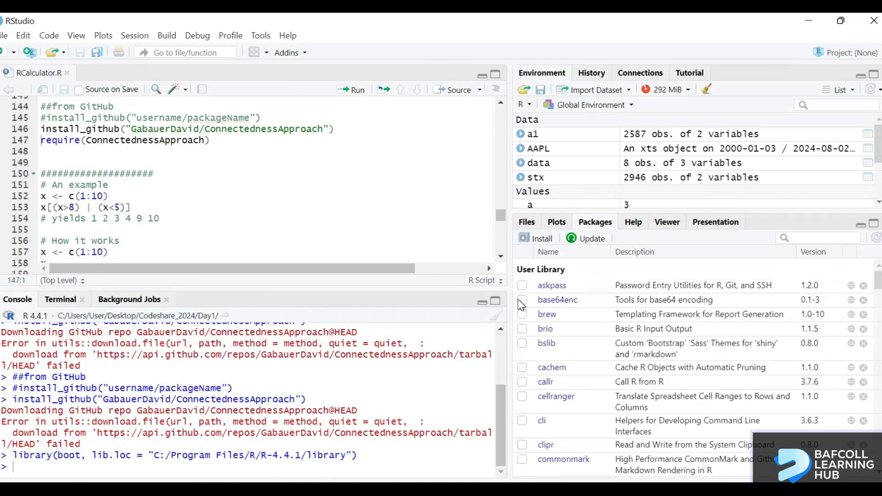